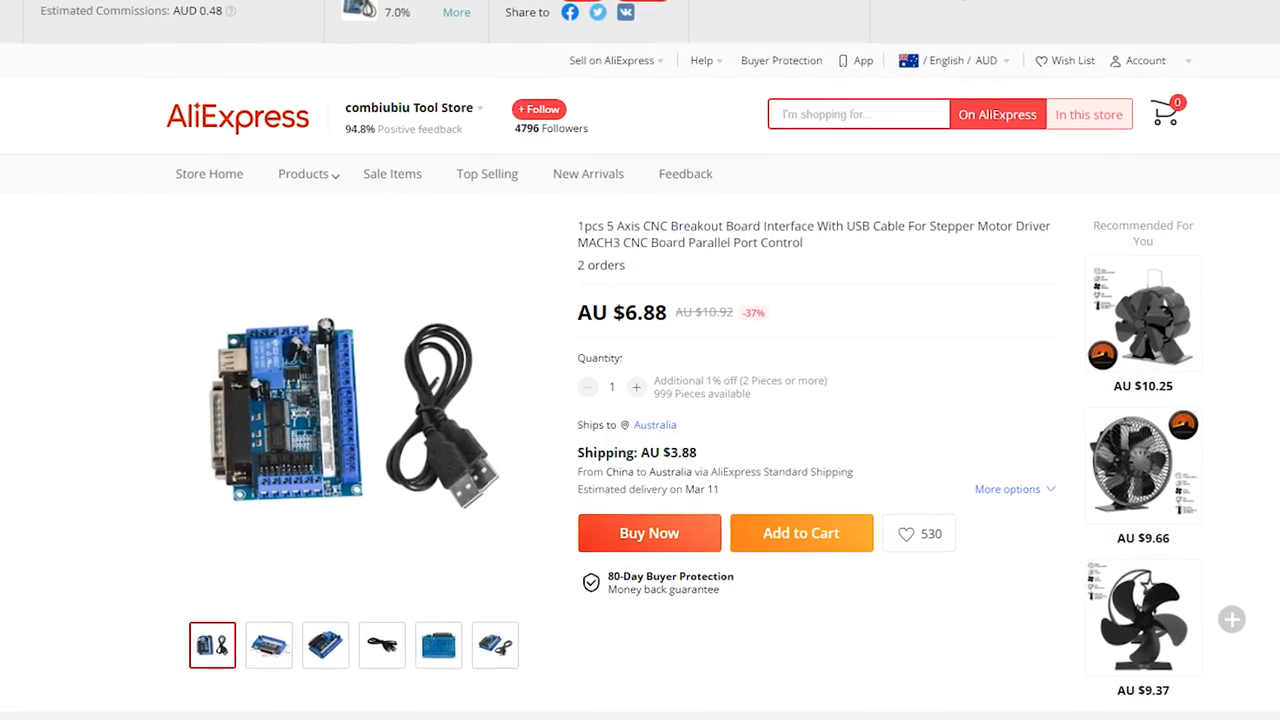
pyautogui.scroll(-3)
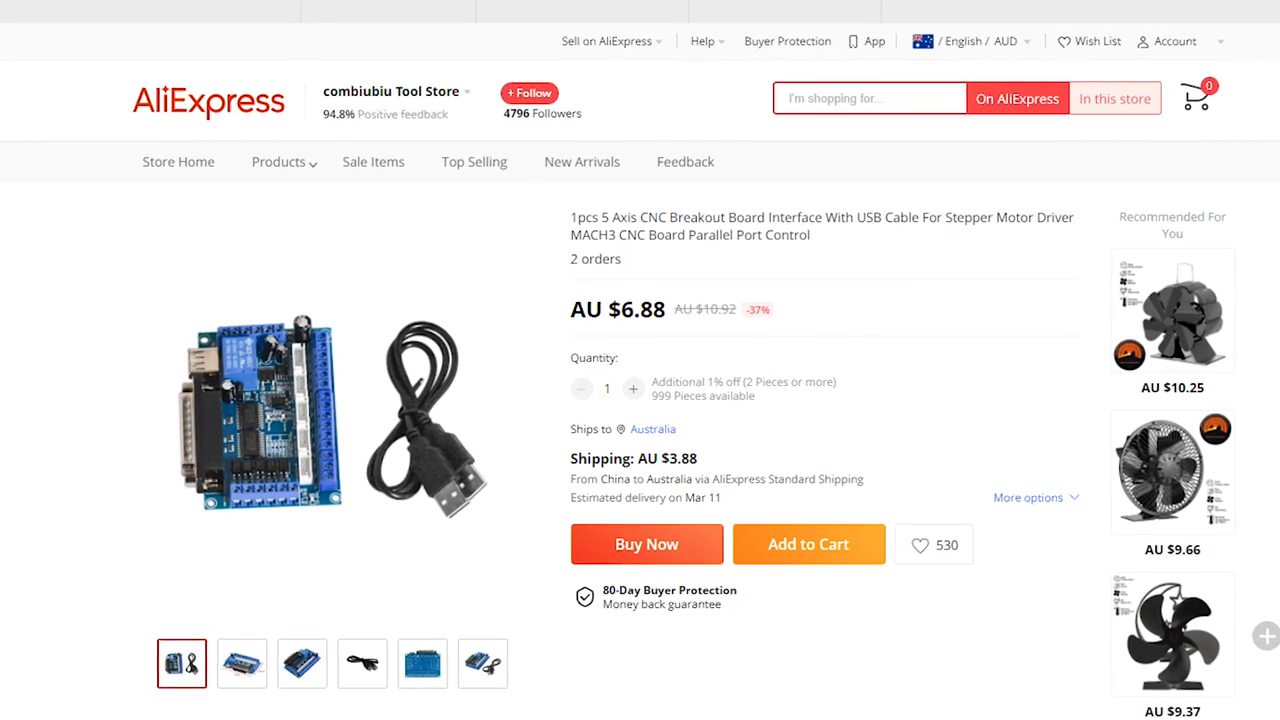